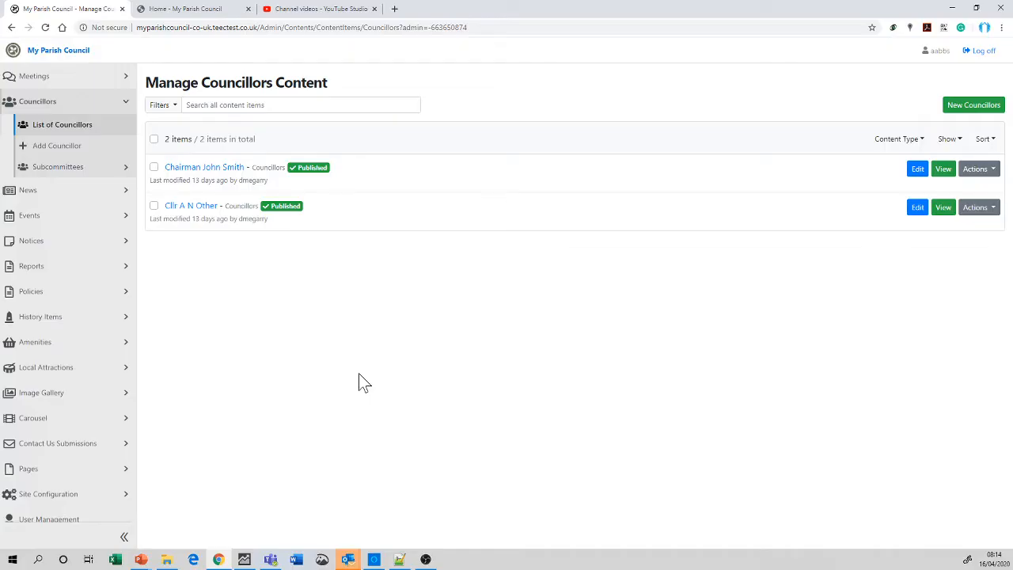
mouse_move(40, 115)
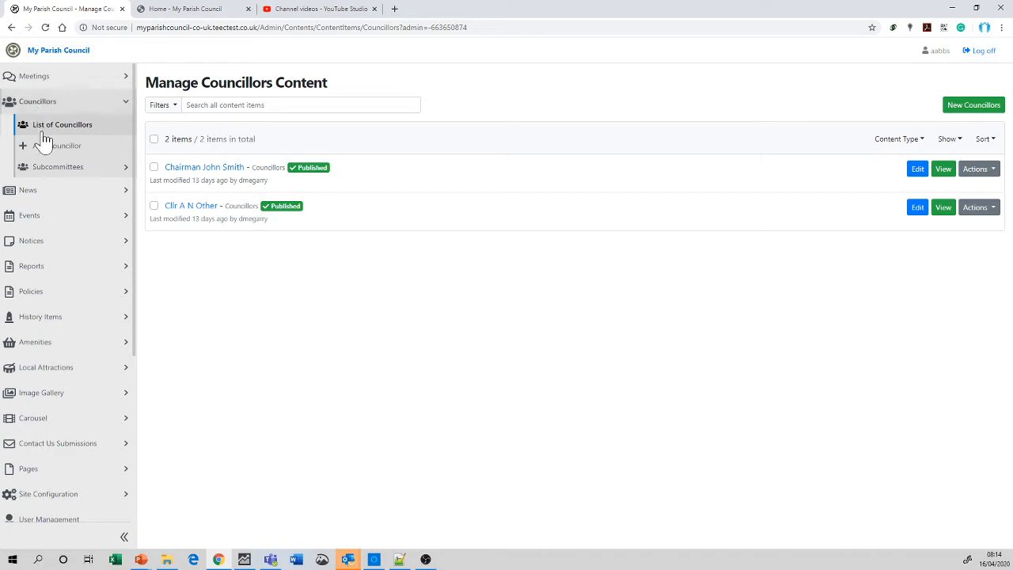
mouse_move(106, 161)
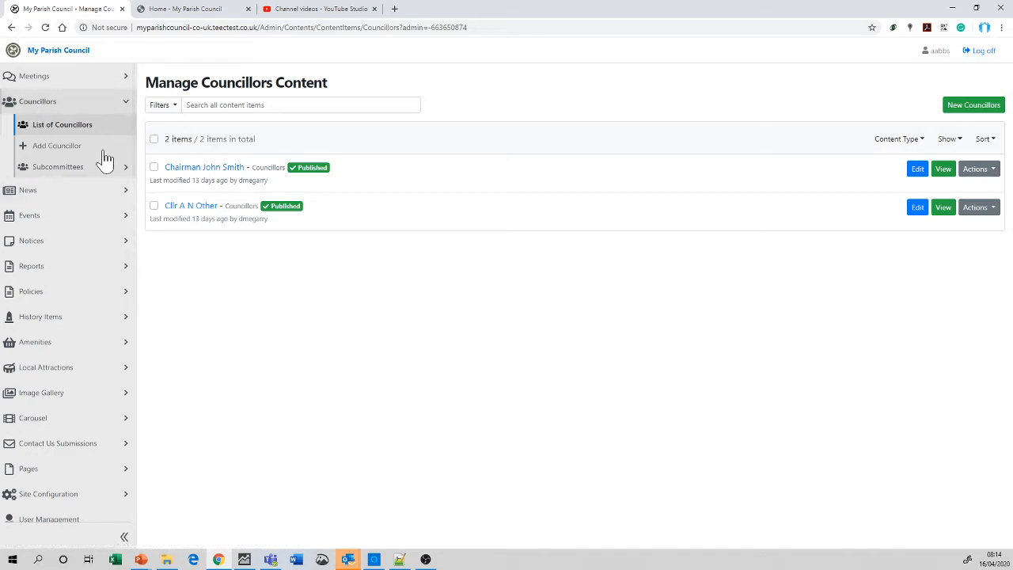
mouse_move(57, 146)
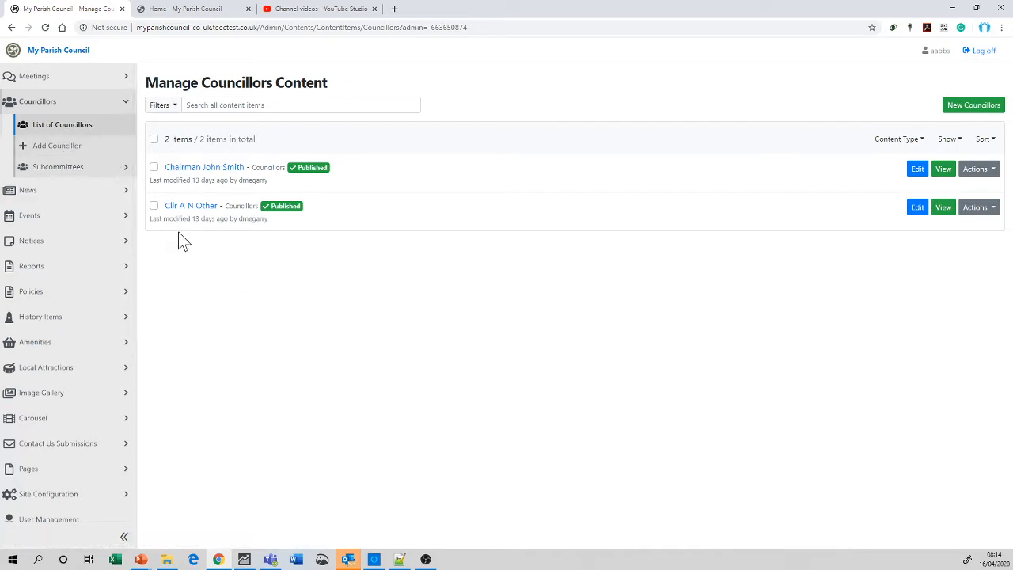
mouse_move(327, 330)
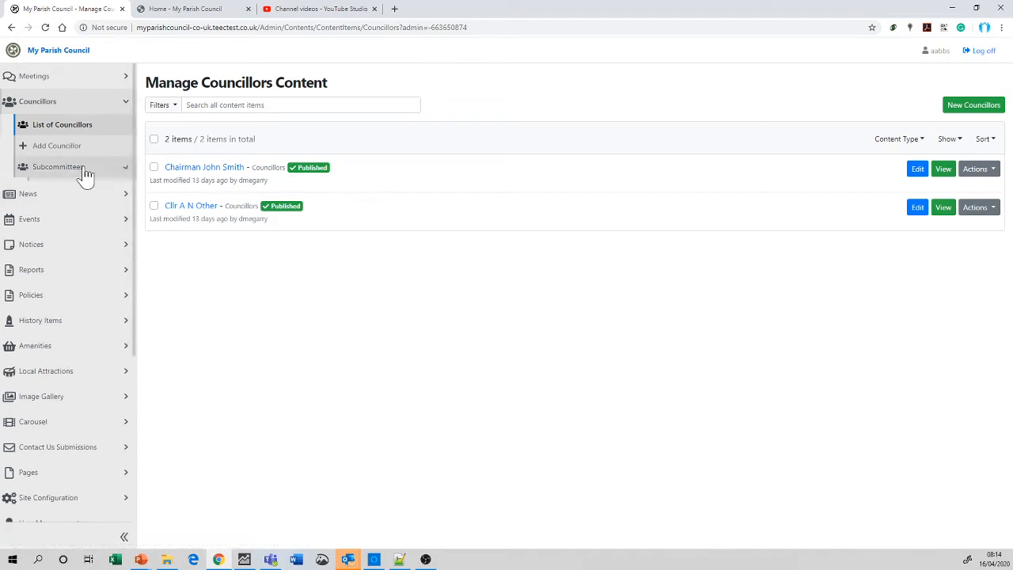
Expand Subcommittees and list the Planning, Highways and test committee entries
click(58, 167)
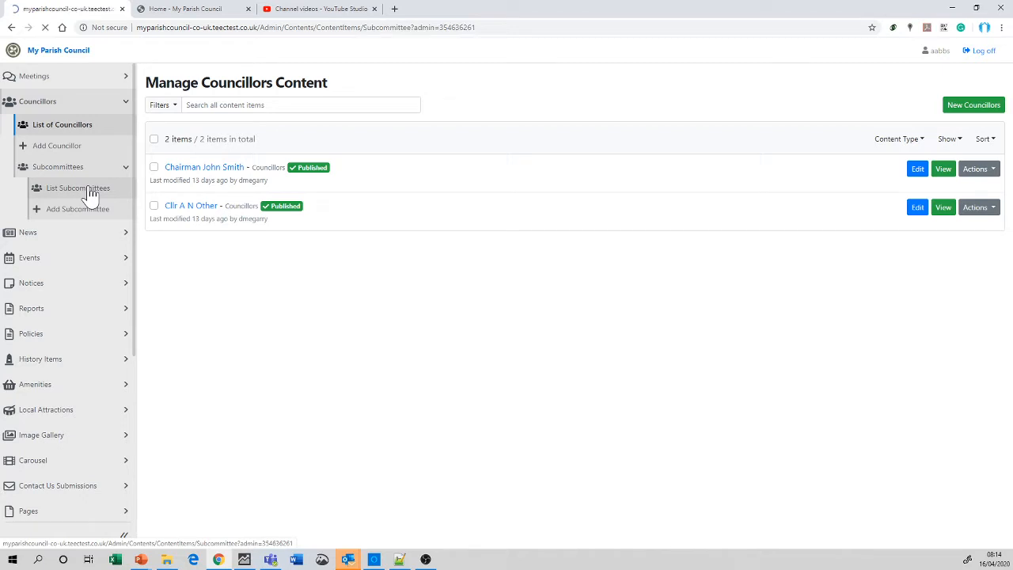
click(77, 188)
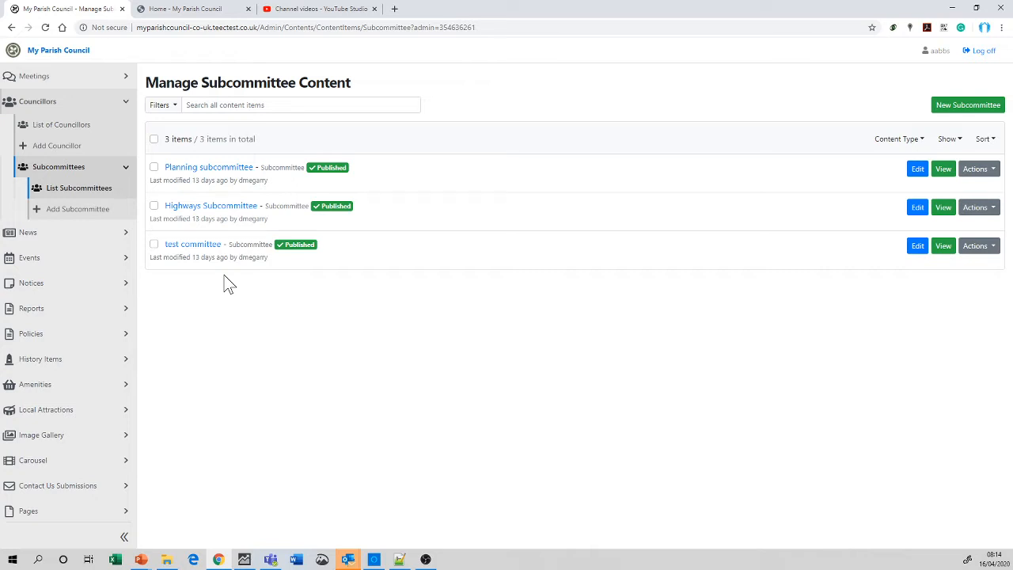
click(967, 104)
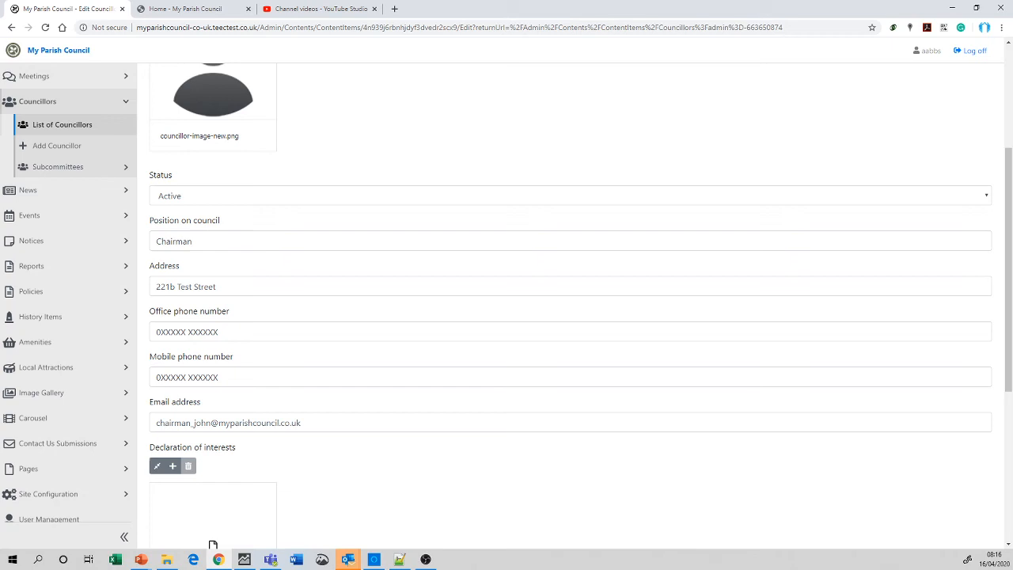
scroll(down, 3)
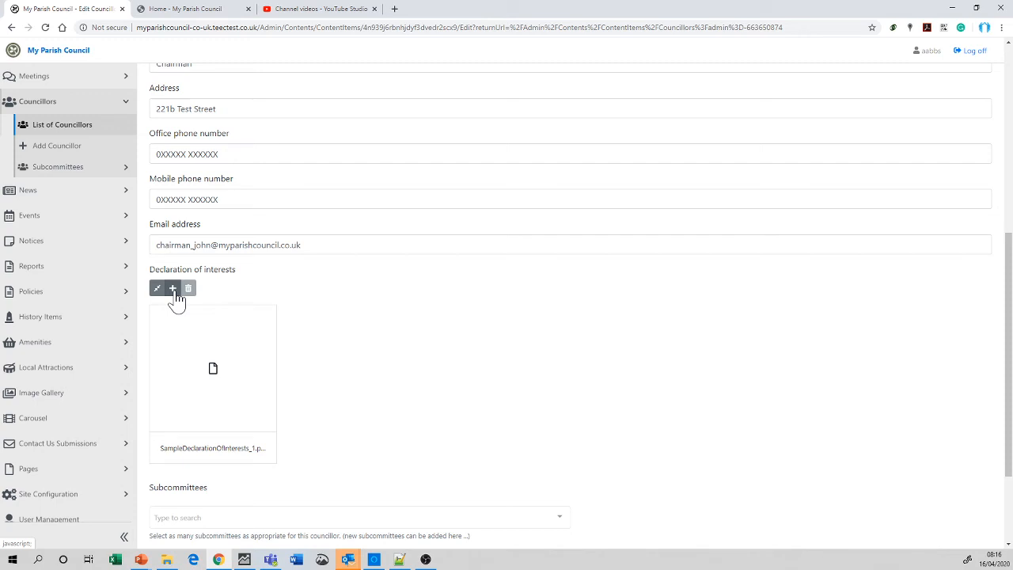
scroll(down, 3)
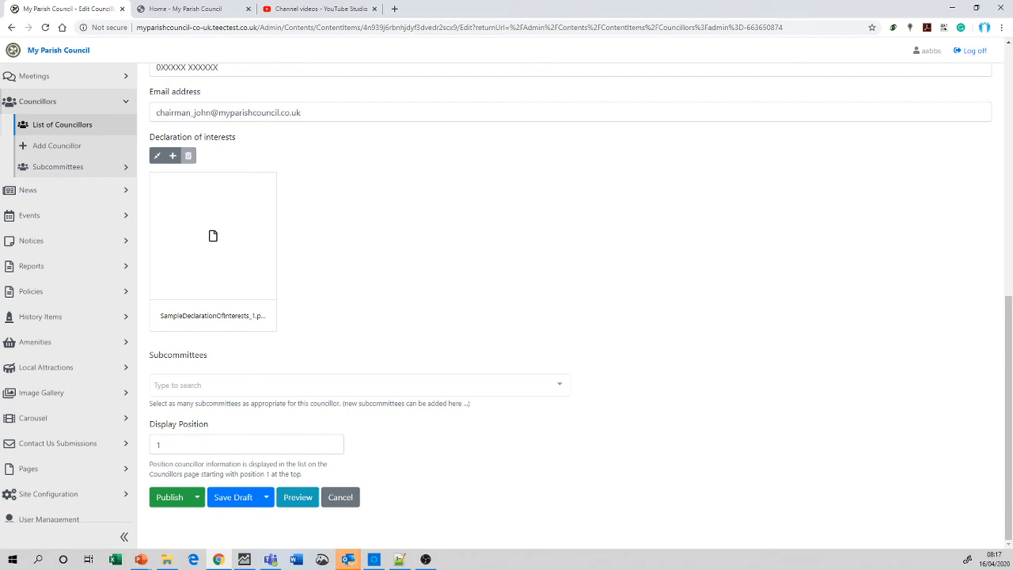
Go to the public website and view the Councillors page with John Smith and A N Other
click(193, 8)
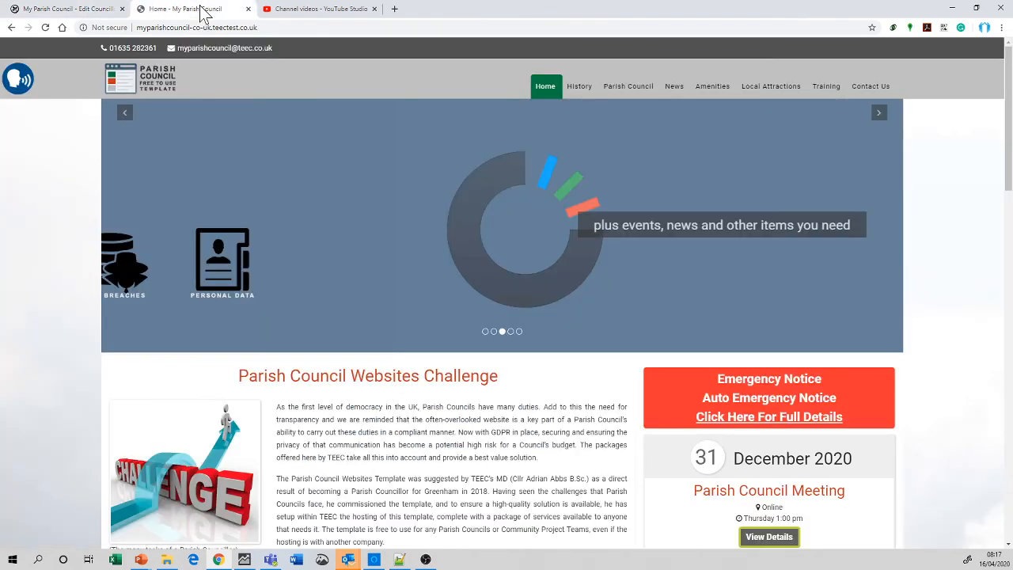
mouse_move(641, 95)
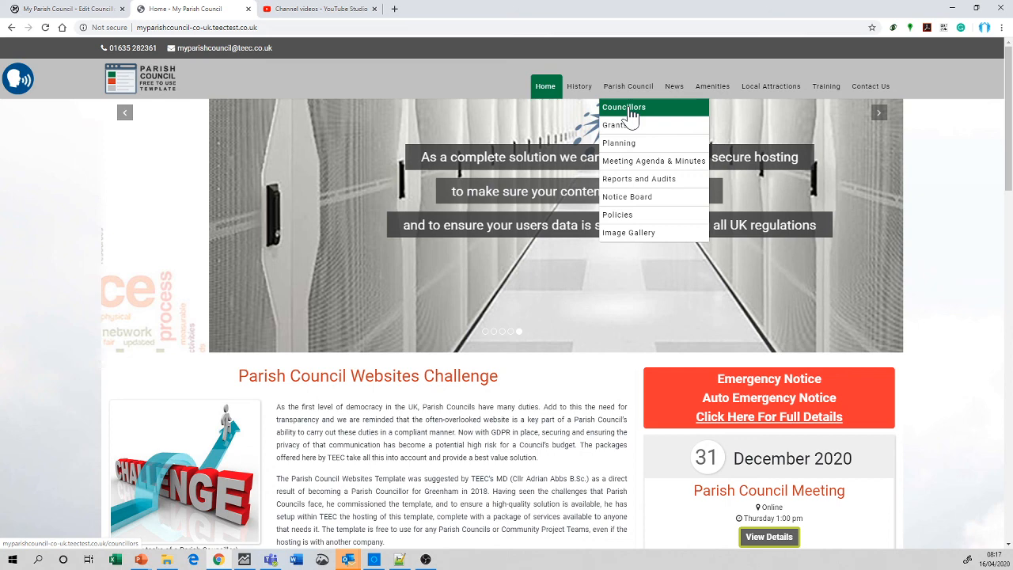
click(625, 106)
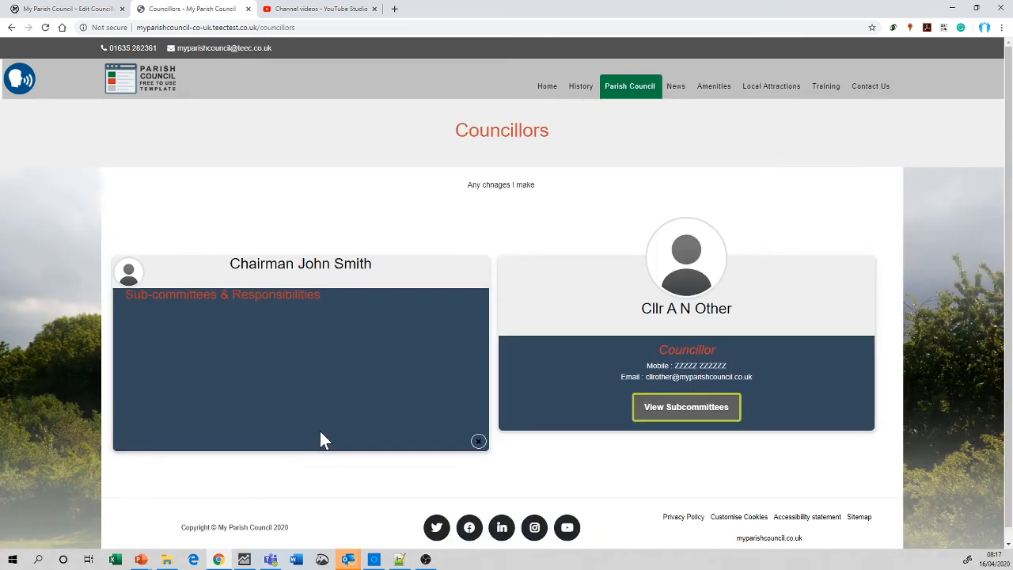